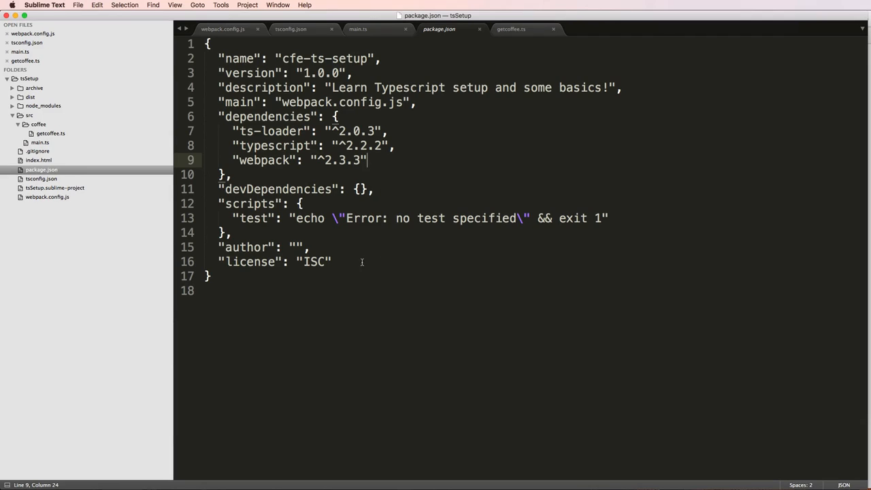
pyautogui.moveTo(287, 291)
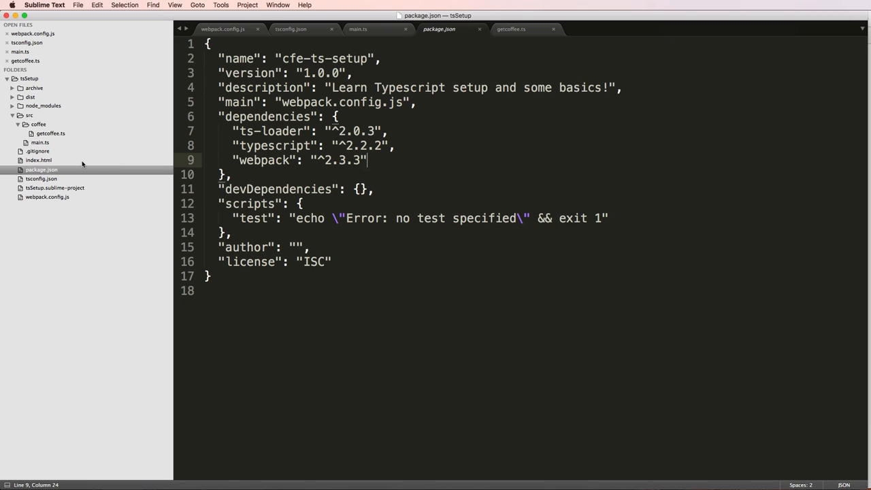
pyautogui.moveTo(171, 157)
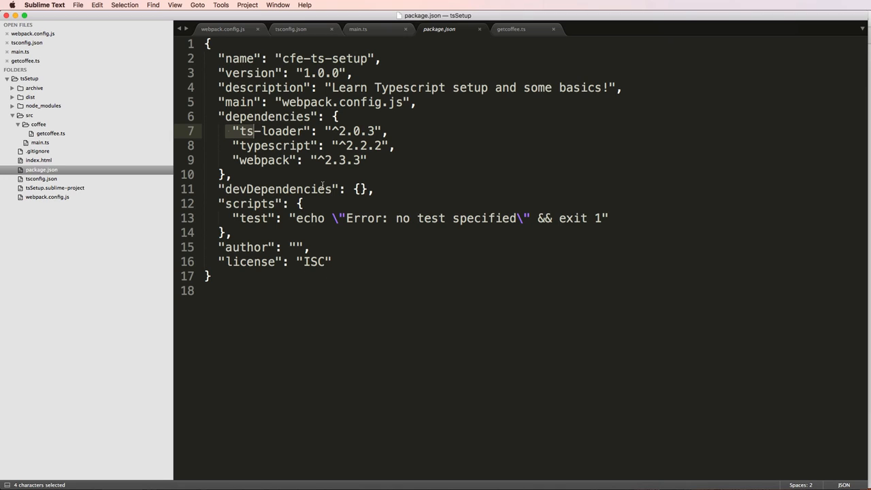
# - Rename the existing package.json from the sidebar to set it aside
pyautogui.rightClick(38, 169)
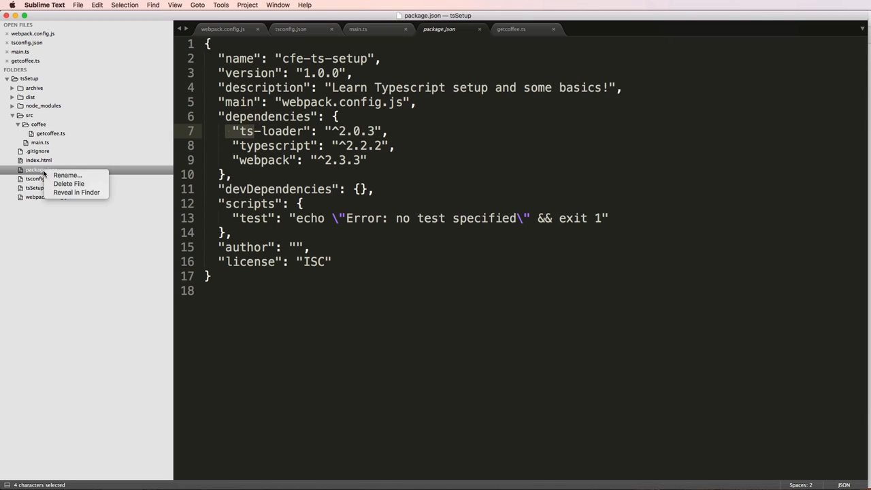
pyautogui.click(67, 174)
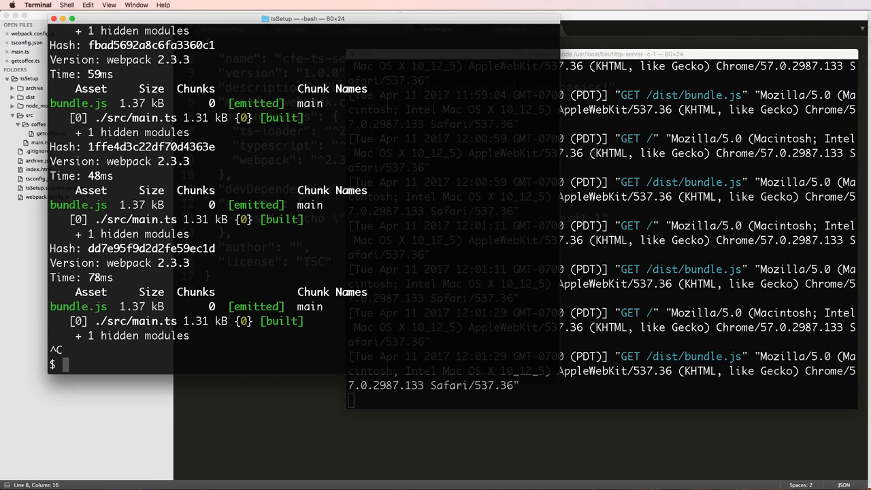
# - Run npm init and accept the default name, version, description and entry point
pyautogui.write('npm ini')
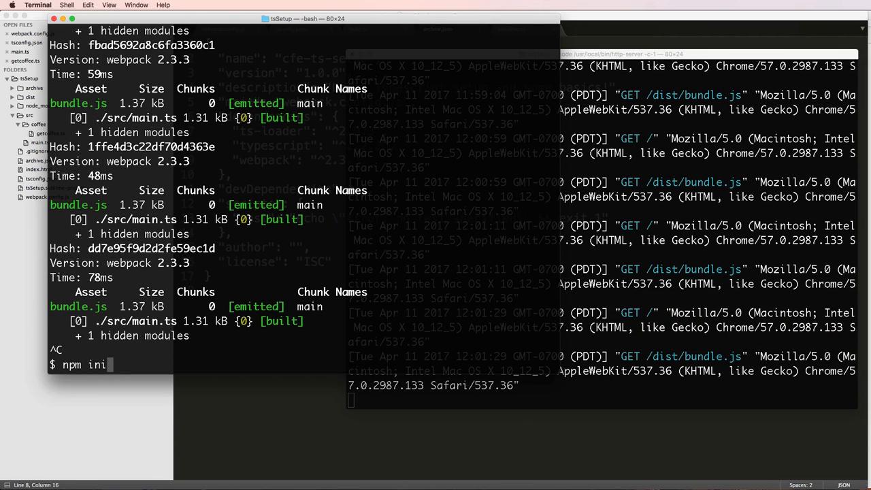
pyautogui.press('Enter')
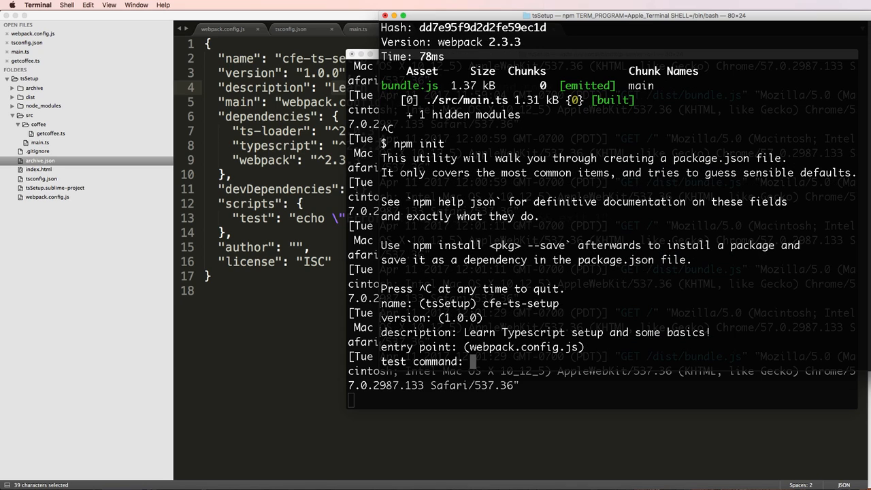
pyautogui.moveTo(541, 385)
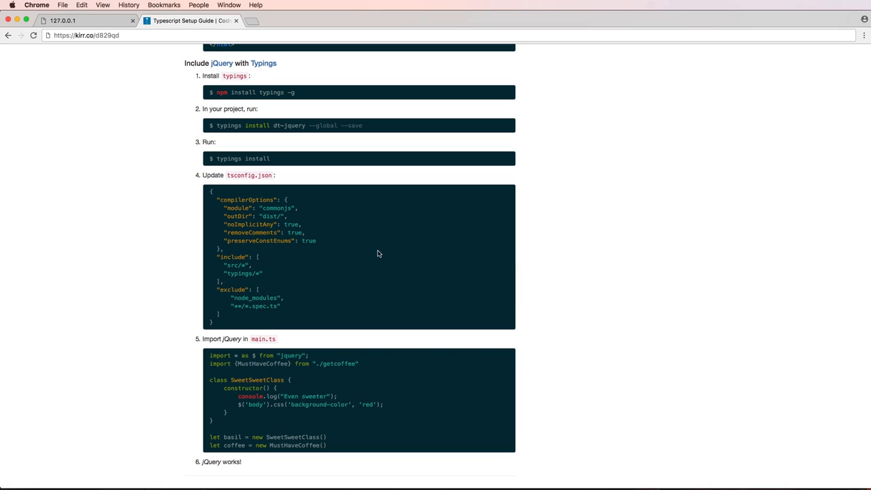
pyautogui.scroll(3)
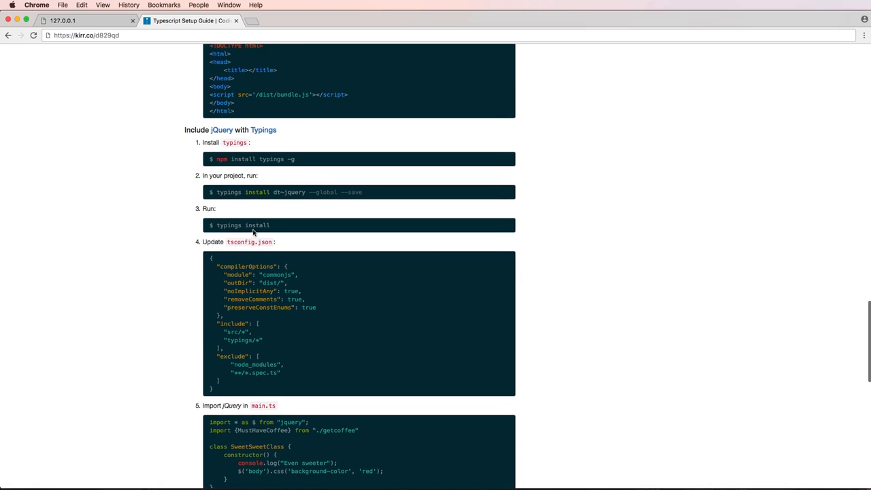
pyautogui.scroll(-3)
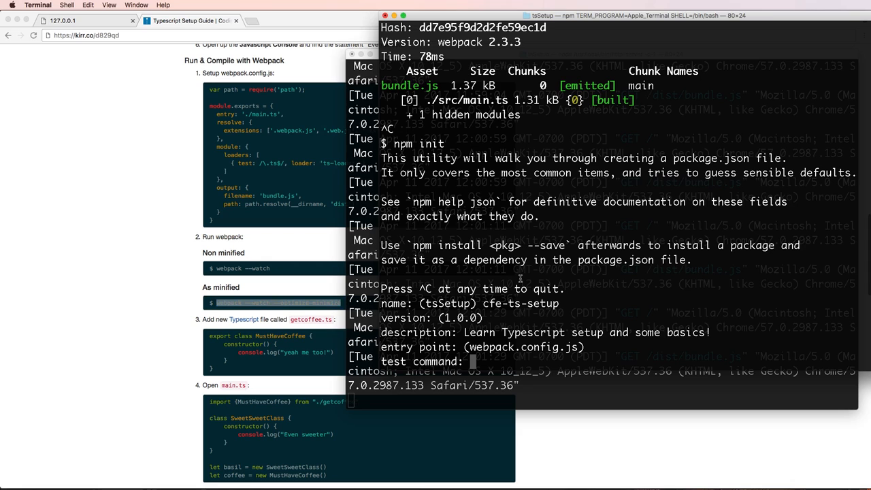
# - Answer test command 'webpack --watch --optimize-minimize', learn-style keywords, author, MIT license and confirm
pyautogui.write('webpack --watch --optimize-minimize')
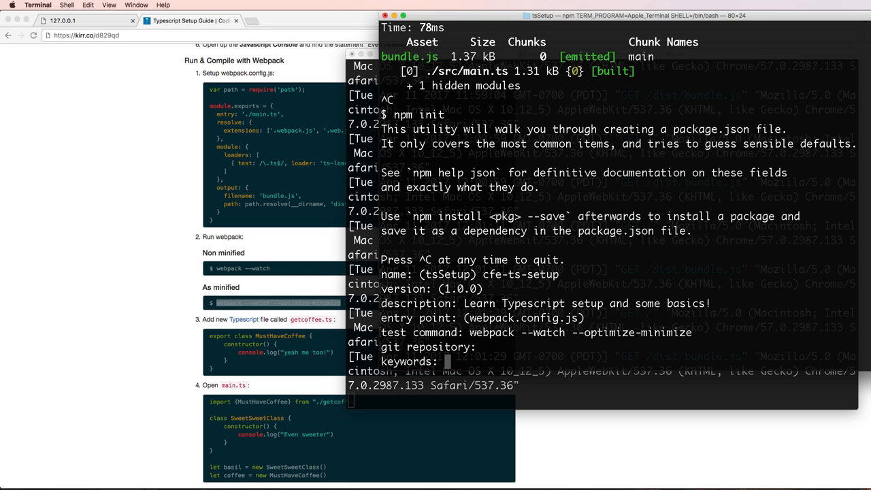
pyautogui.write('learn webpack,')
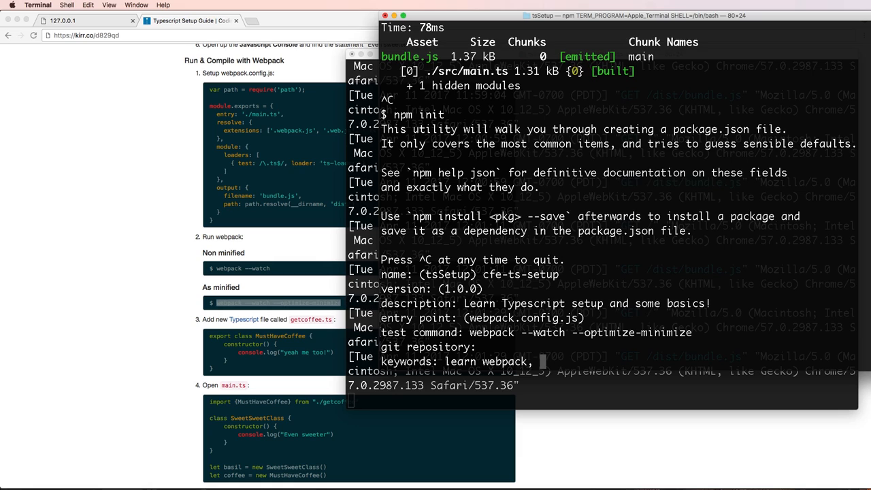
pyautogui.write('learn typescript, lear')
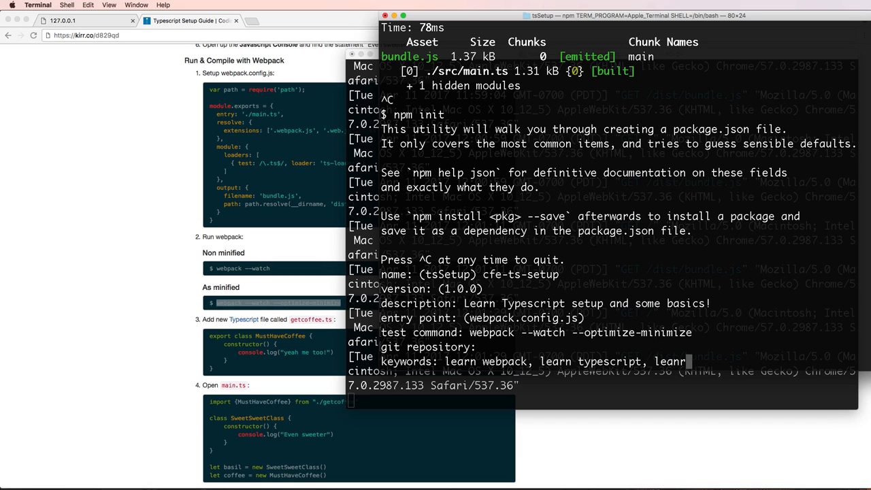
pyautogui.write('npm')
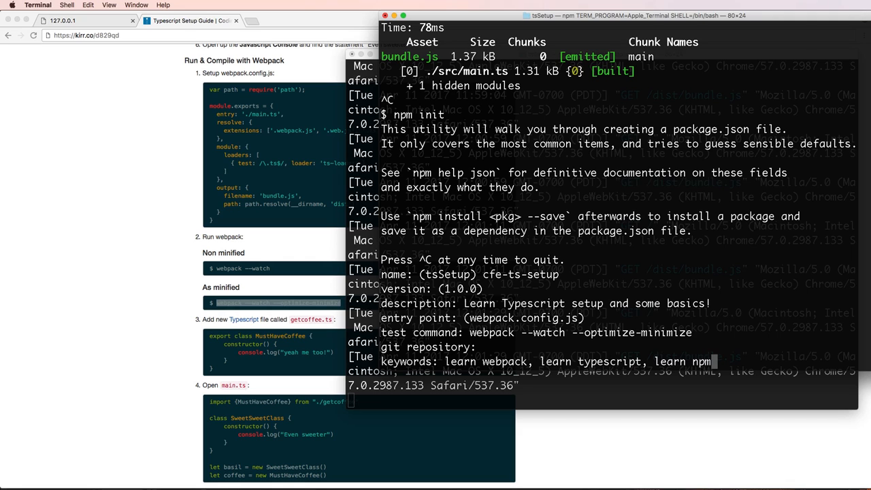
pyautogui.write('Ju')
pyautogui.write('yes')
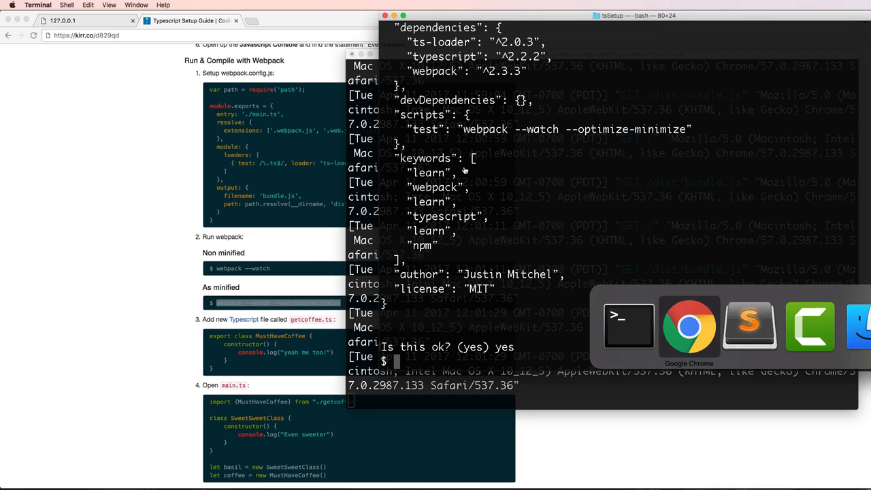
# - Review the generated package.json and try the scripts with npm run
pyautogui.click(748, 326)
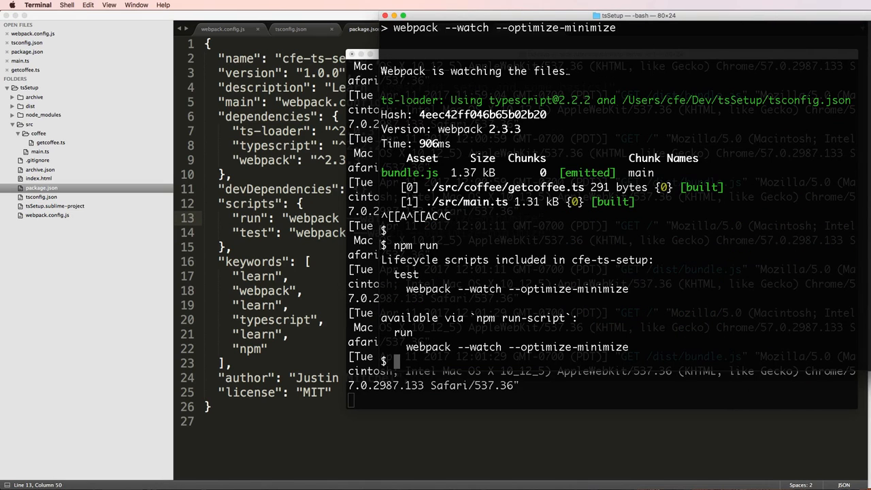
pyautogui.write('npm run run')
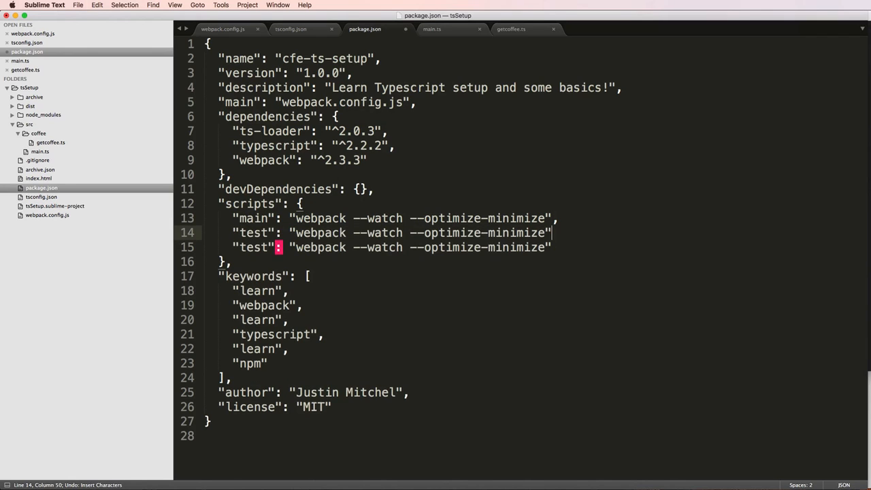
# - Rename the middle script to server and set its command to http-server -c
pyautogui.write('ser')
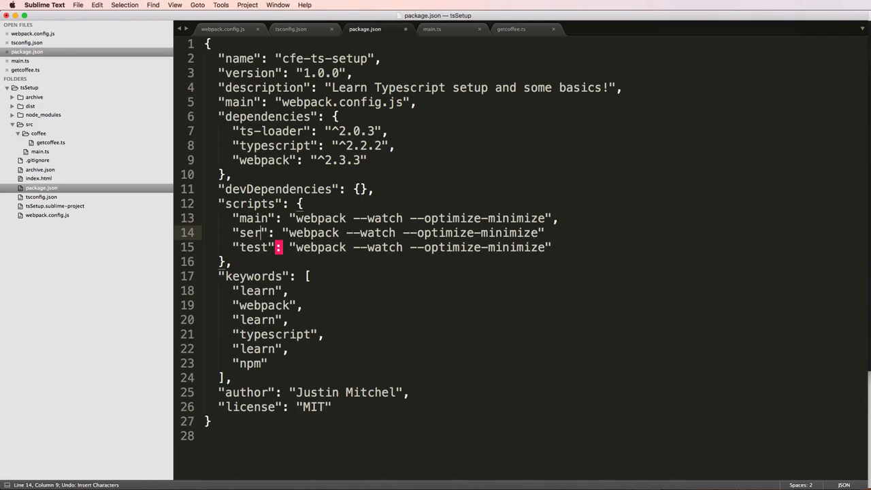
pyautogui.write('ver')
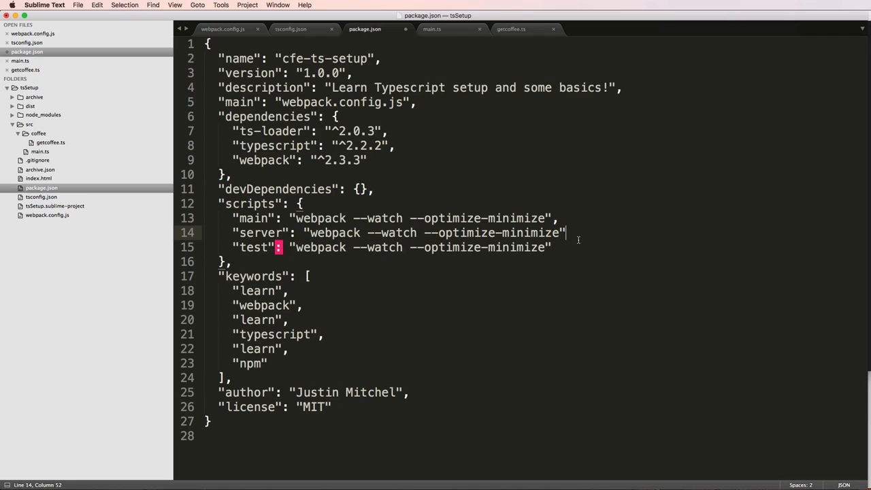
pyautogui.click(303, 233)
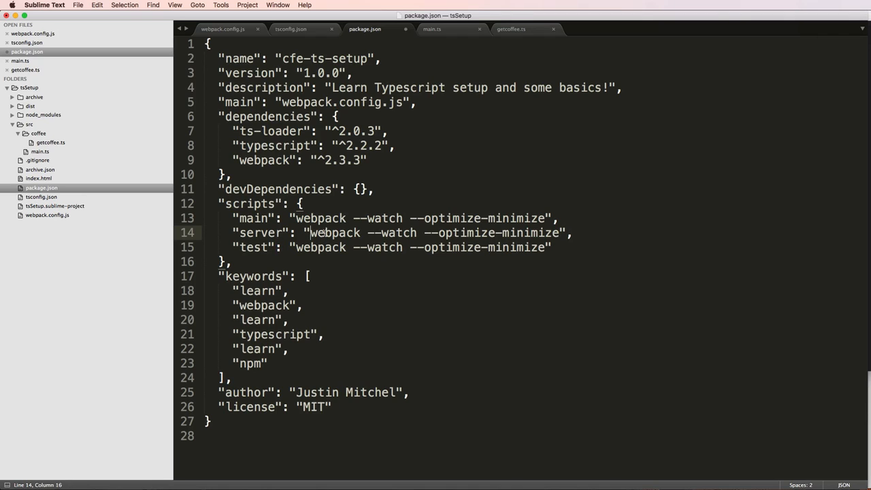
pyautogui.write('http",')
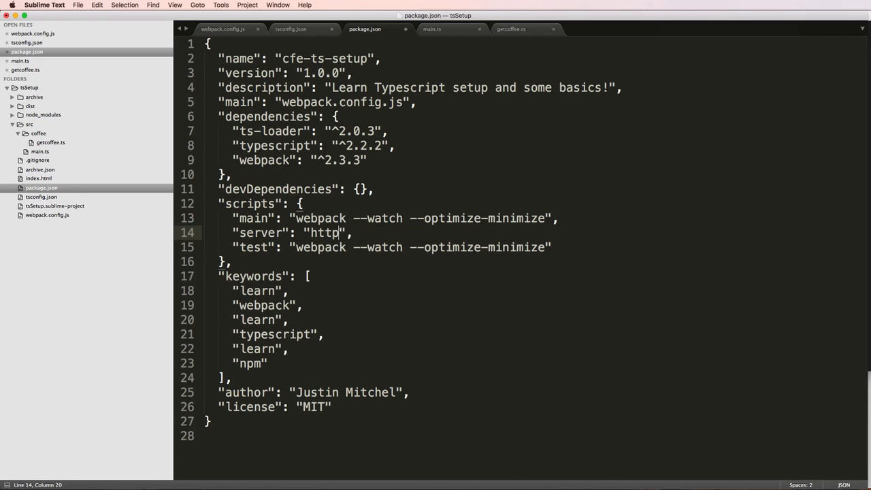
pyautogui.write('-server -c-1')
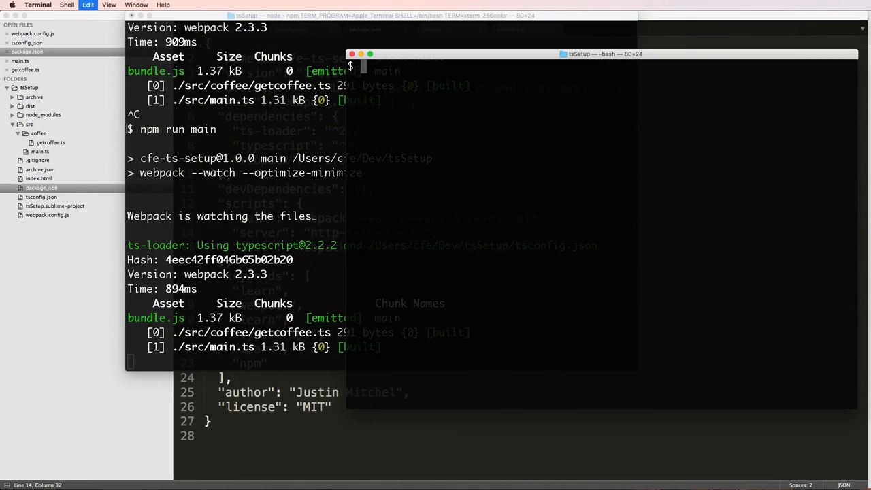
# - Start the webpack watcher again with npm run main
pyautogui.write('npm r')
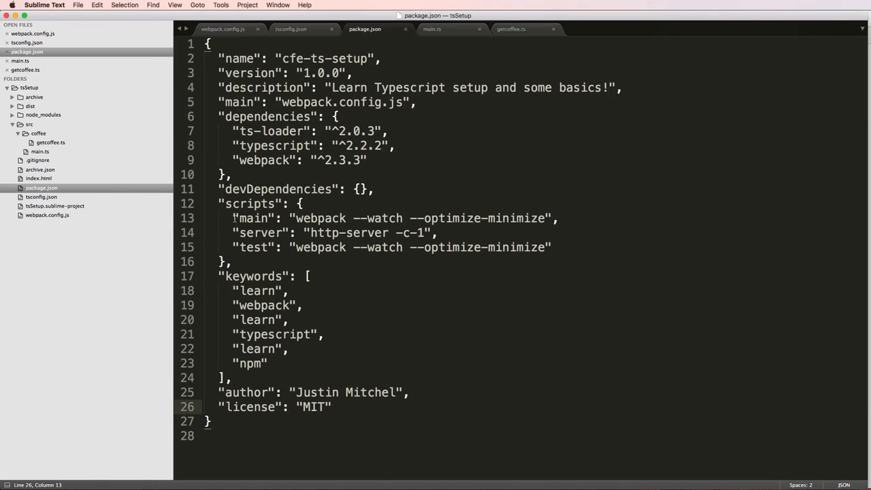
# - Clear the test script's webpack command in package.json
pyautogui.doubleClick(313, 247)
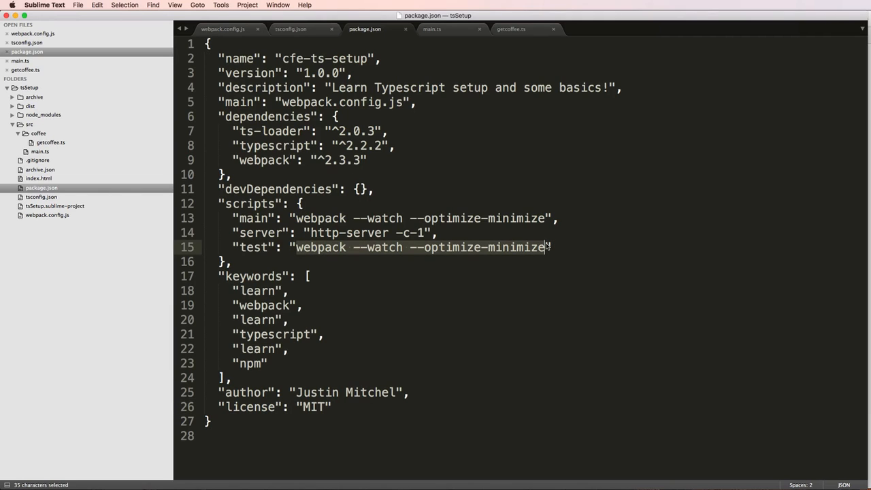
pyautogui.press('Delete')
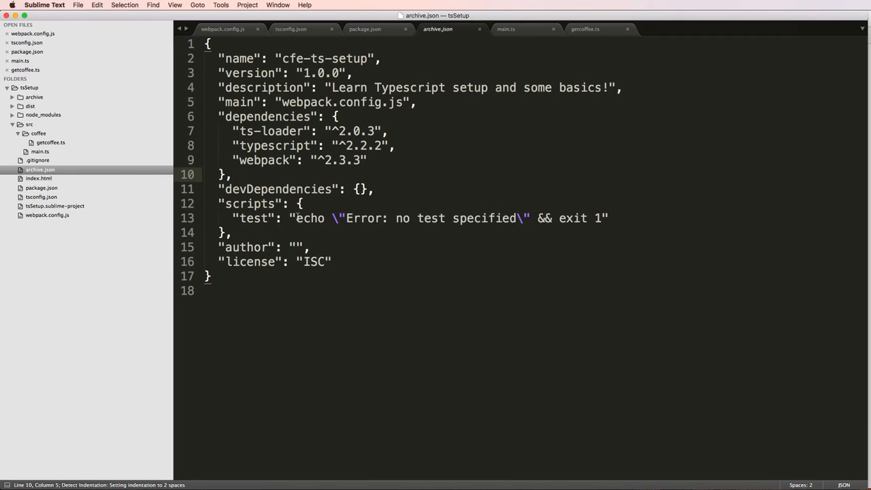
# - Copy the default 'Error: no test specified' echo command from archive.json into the test script and save
pyautogui.moveTo(291, 218); pyautogui.dragTo(588, 218)
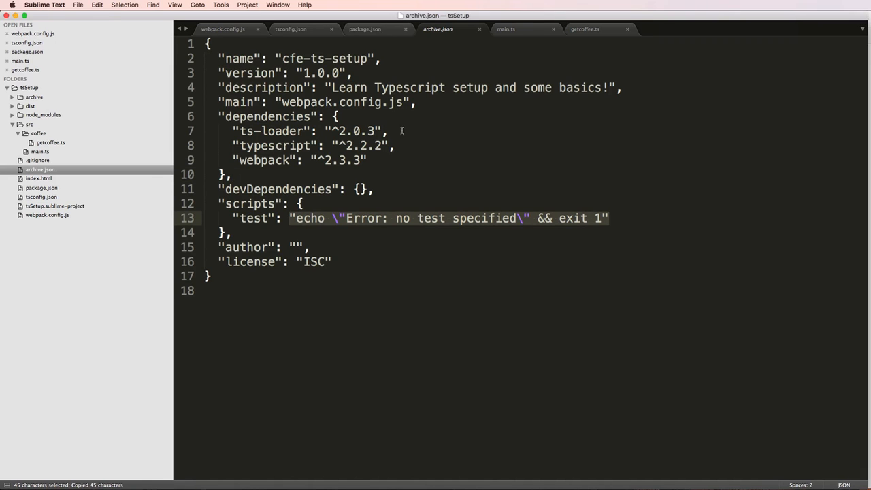
pyautogui.click(361, 30)
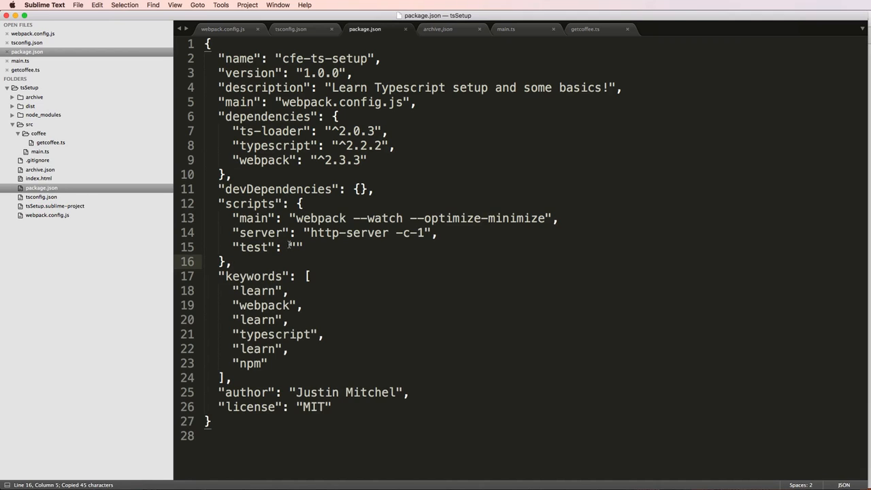
pyautogui.write('echo \\"Error: no test specified\\" && exit 1"')
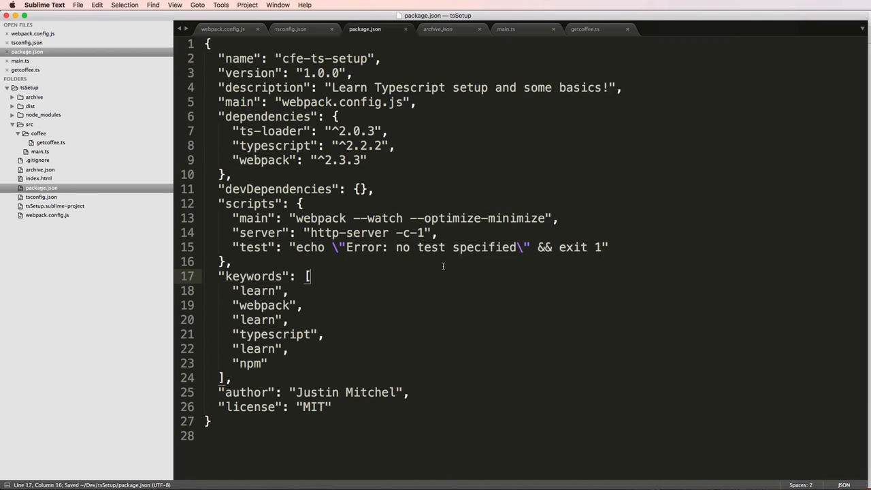
pyautogui.moveTo(427, 261)
pyautogui.write('npm install')
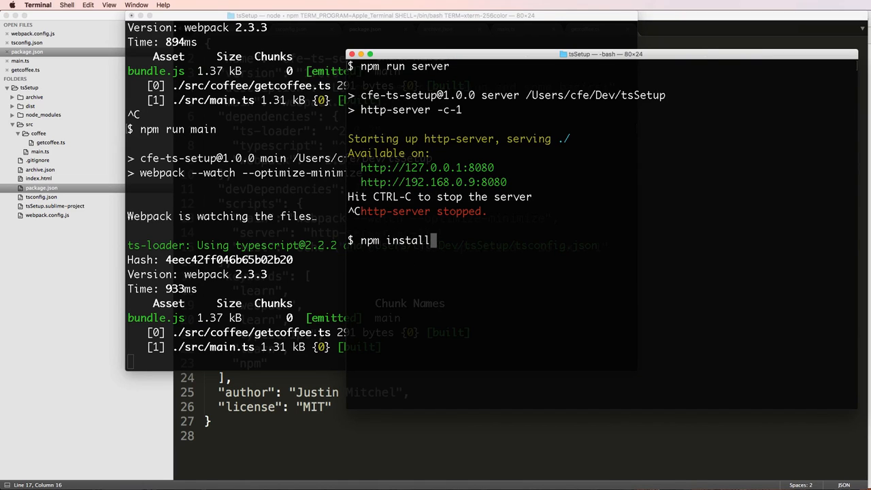
# - Run npm install to install the project's dependencies
pyautogui.press('Return')
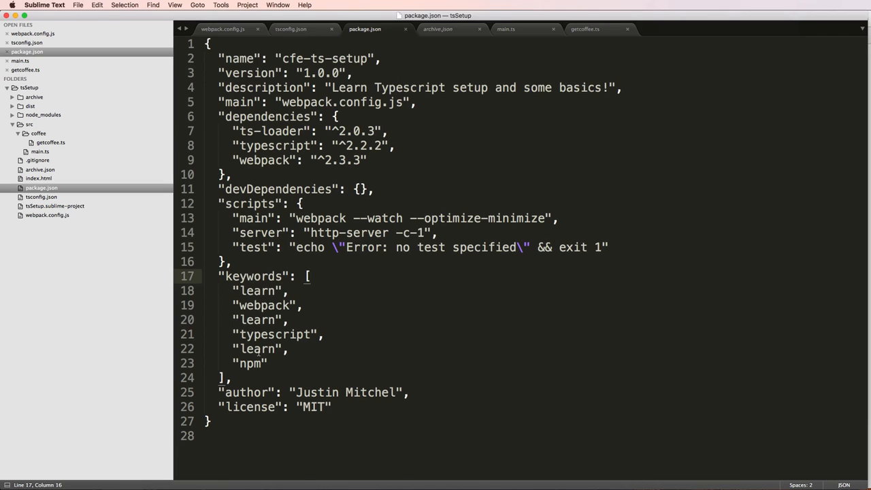
# - Replace the repeated learn keywords with "tutorial" so keywords read learn, tutorial, webpack, typescript, npm
pyautogui.doubleClick(258, 305)
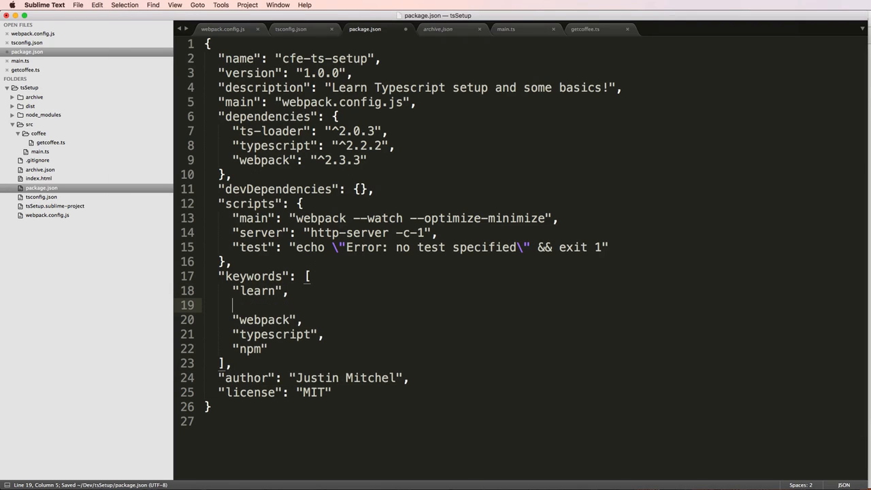
pyautogui.write('"tutorial",')
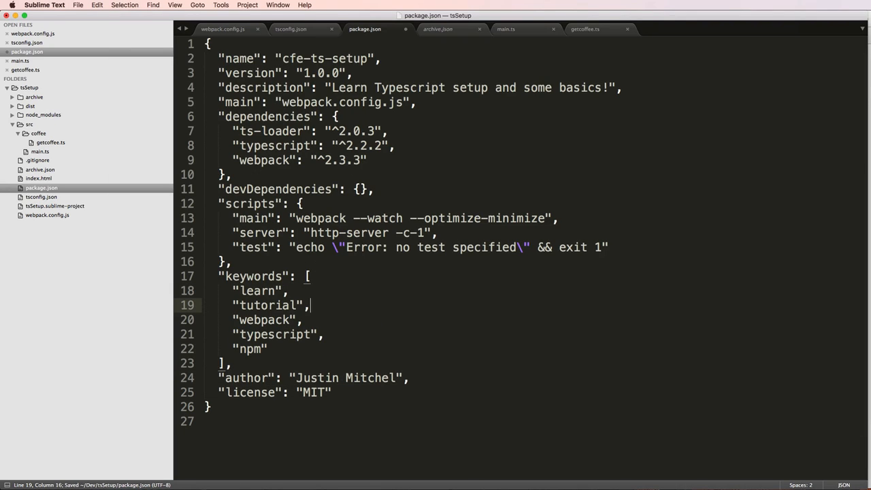